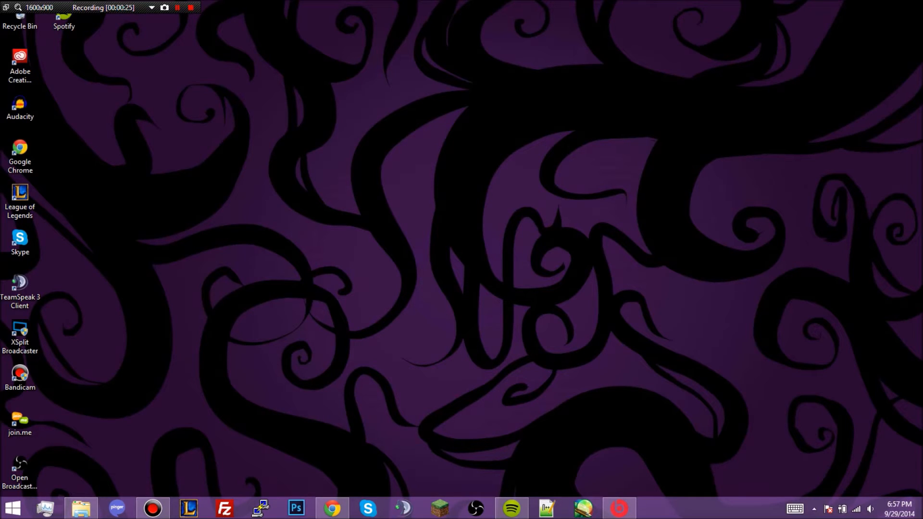
# - Return to the Start screen and search for 'pc settings'
pyautogui.click(11, 507)
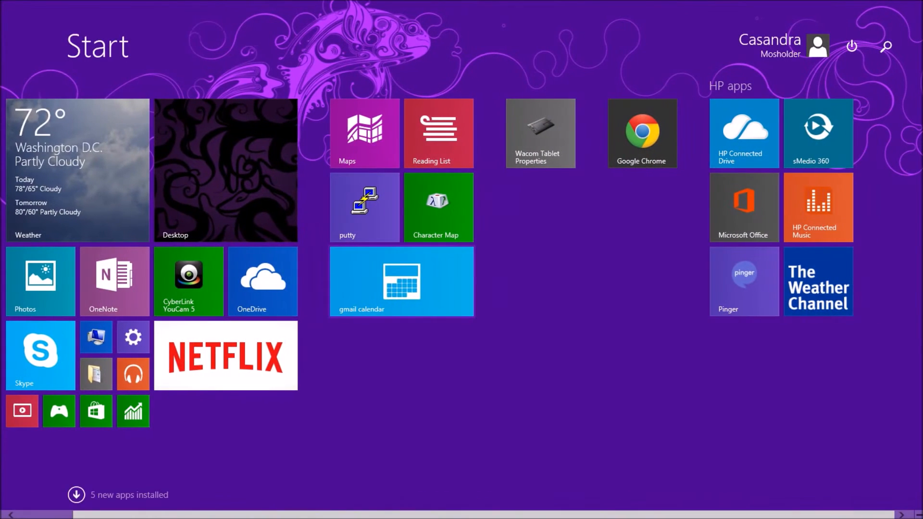
pyautogui.click(401, 281)
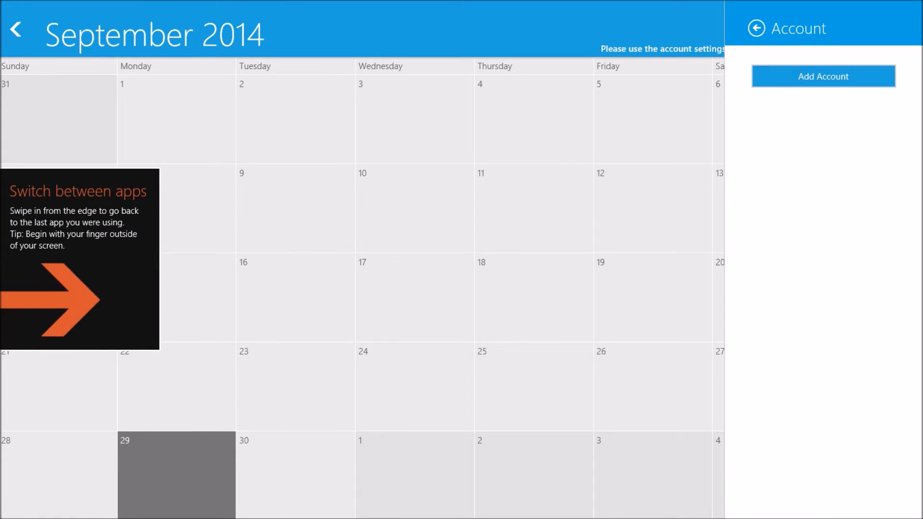
pyautogui.moveTo(900, 260)
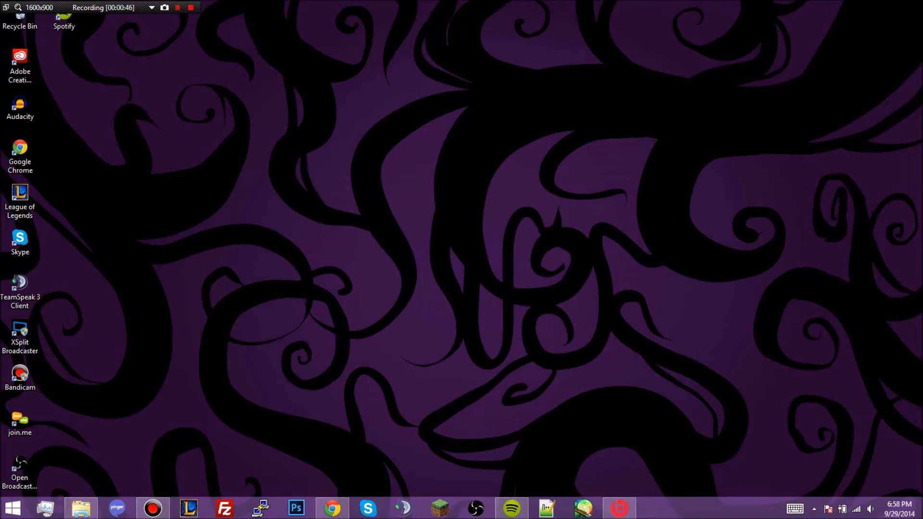
pyautogui.click(11, 508)
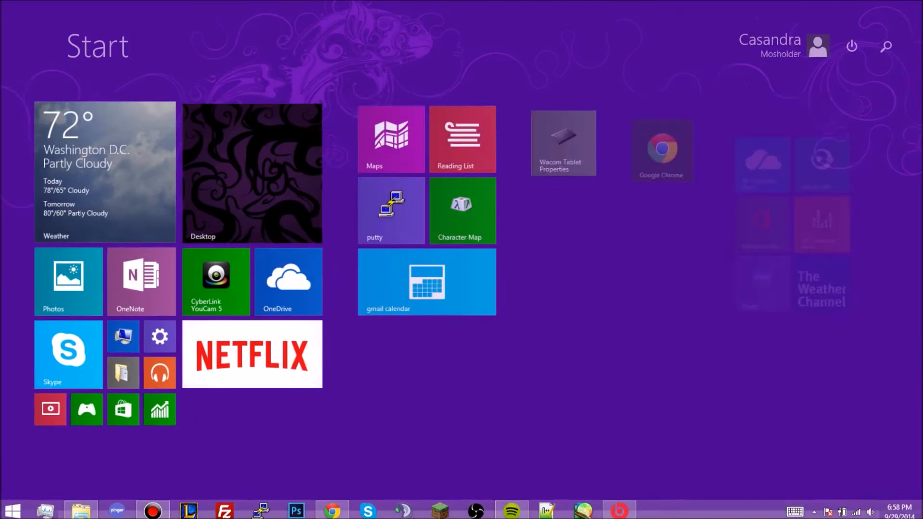
pyautogui.click(885, 47)
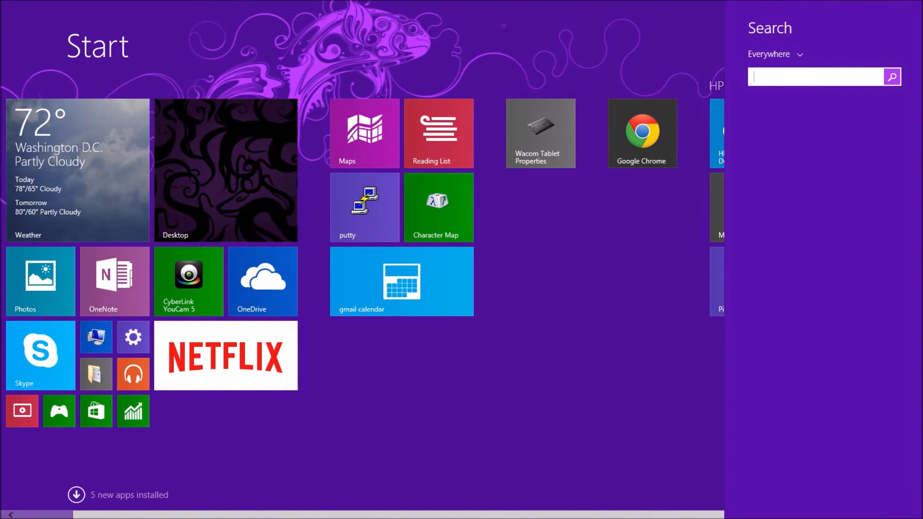
pyautogui.write('pc settings')
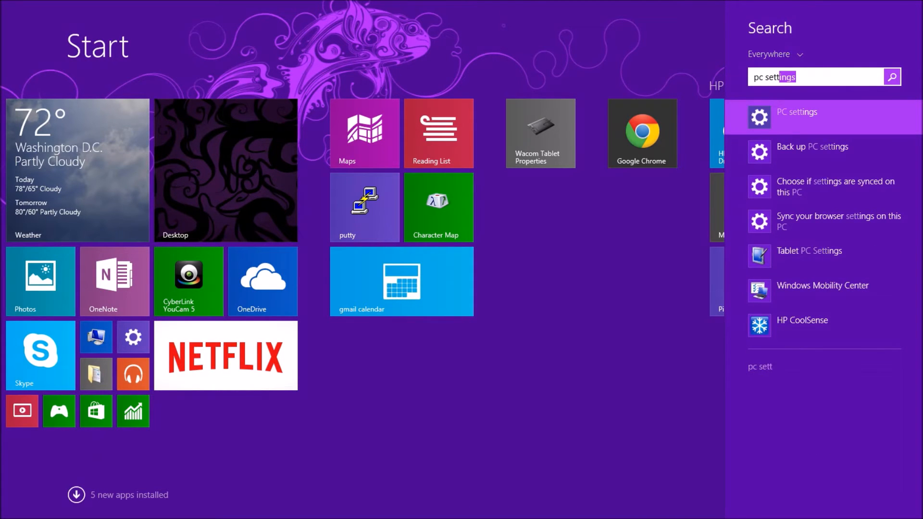
# - Launch PC settings from the results and go to PC and devices
pyautogui.click(796, 112)
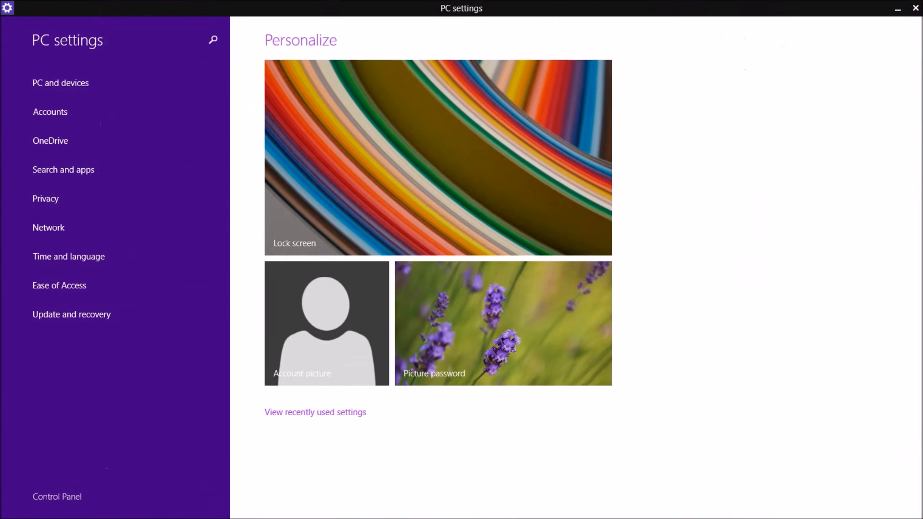
pyautogui.moveTo(60, 83)
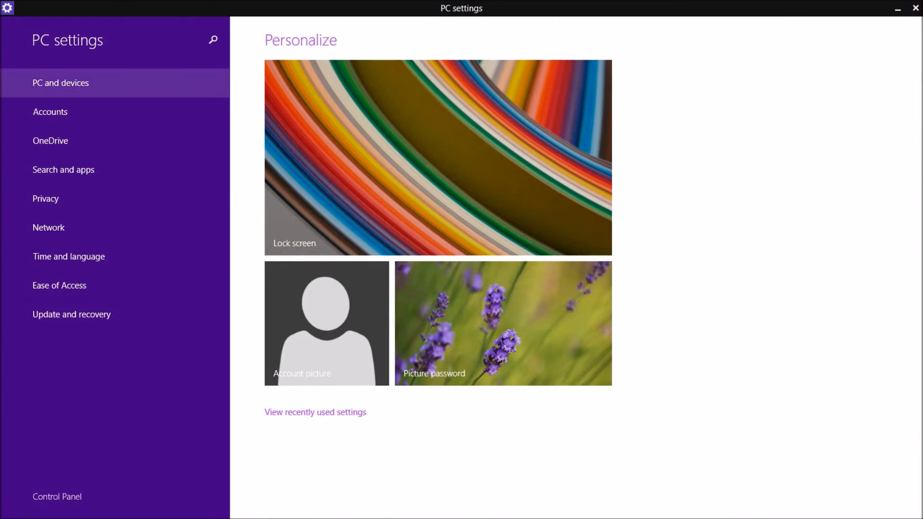
pyautogui.click(437, 157)
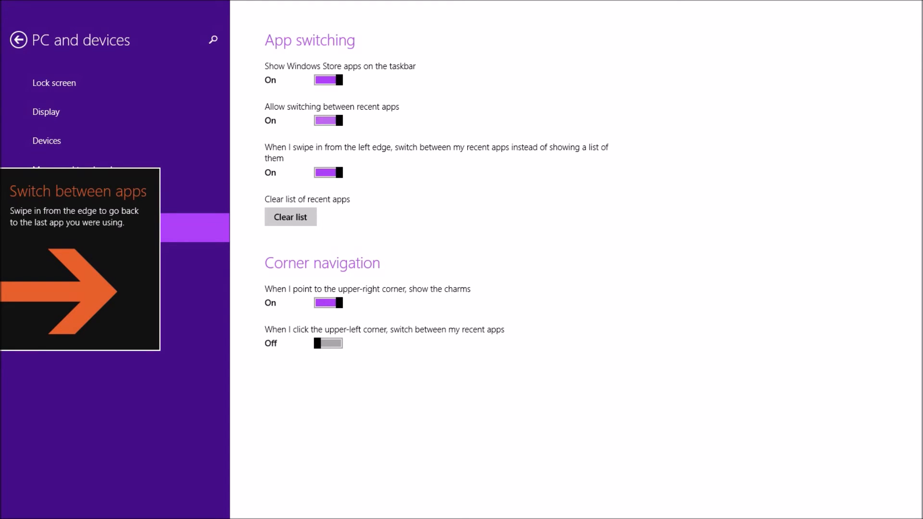
# - Switch 'Allow switching between recent apps' to Off on Corners and edges
pyautogui.click(328, 120)
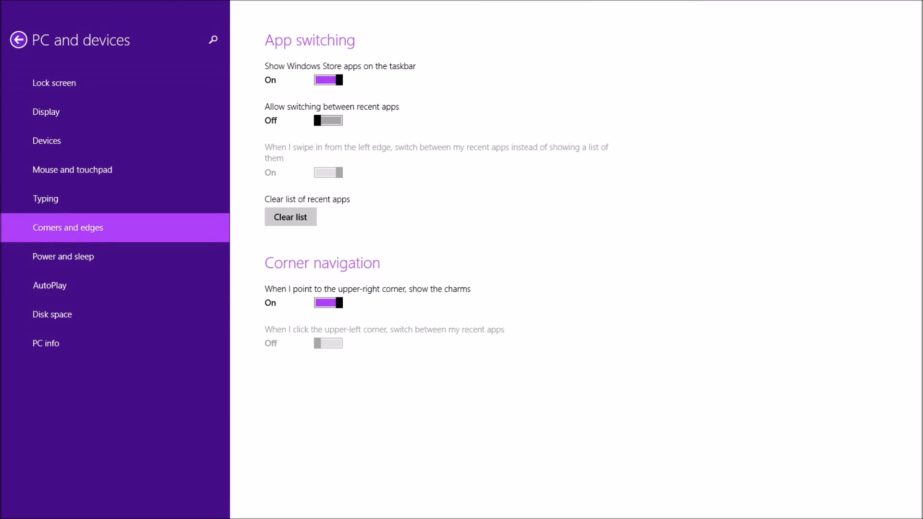
pyautogui.moveTo(49, 285)
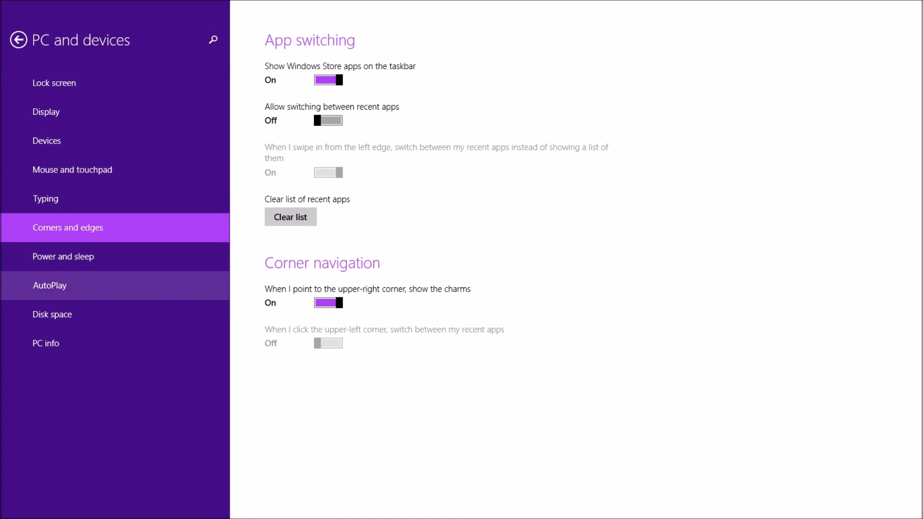